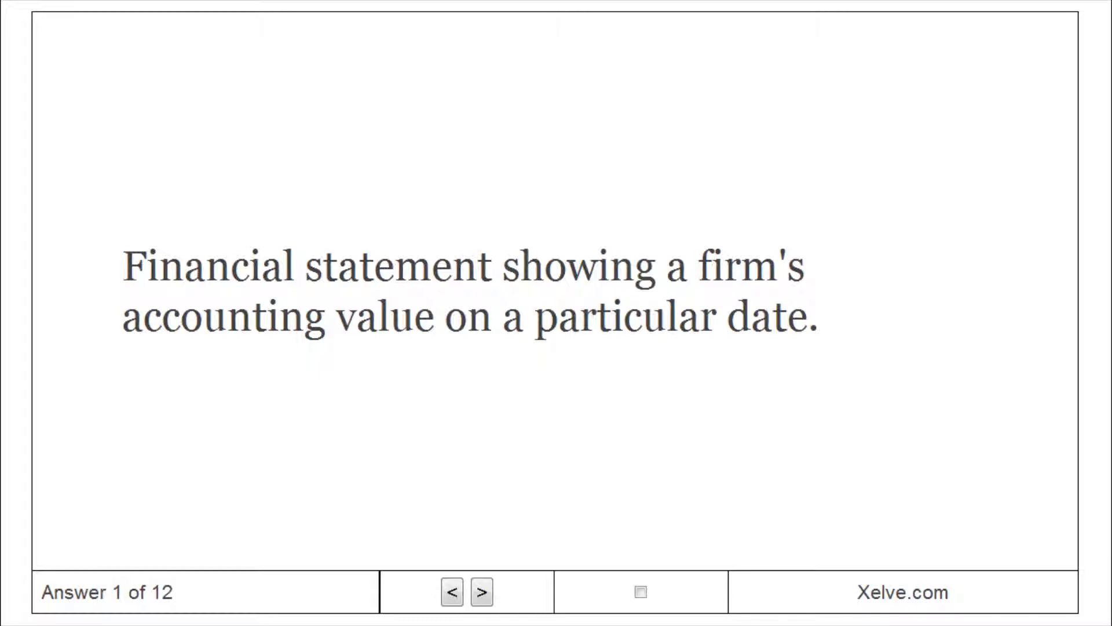
Advance through cards 2 and 3 to the Income Statement question, card 4 of 12.
{"action": "left_click", "coordinate": [480, 593]}
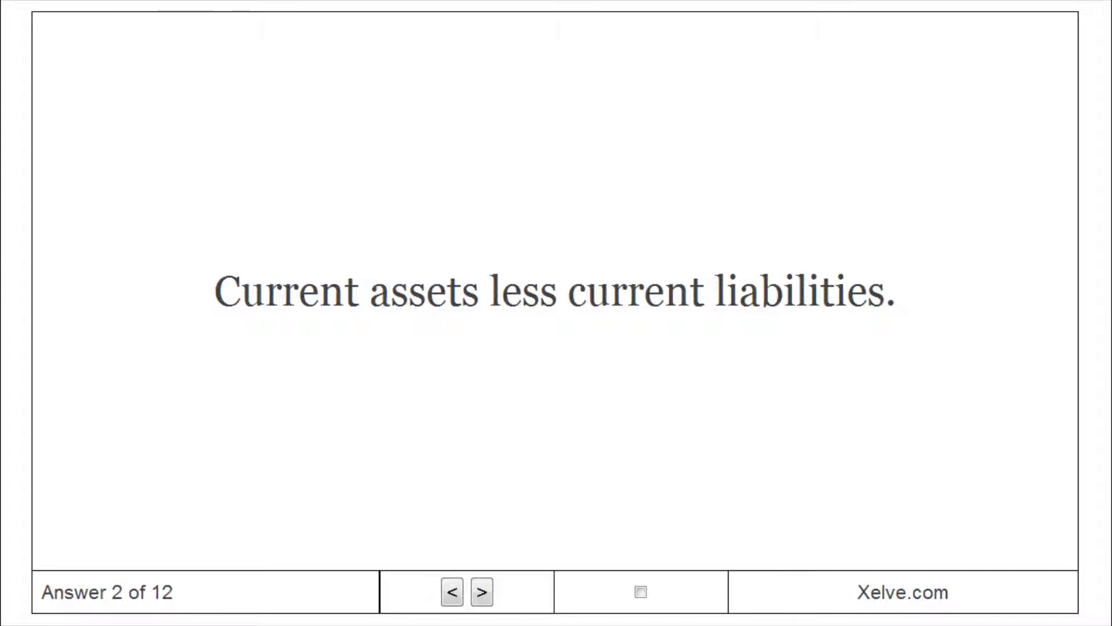
{"action": "left_click", "coordinate": [481, 593]}
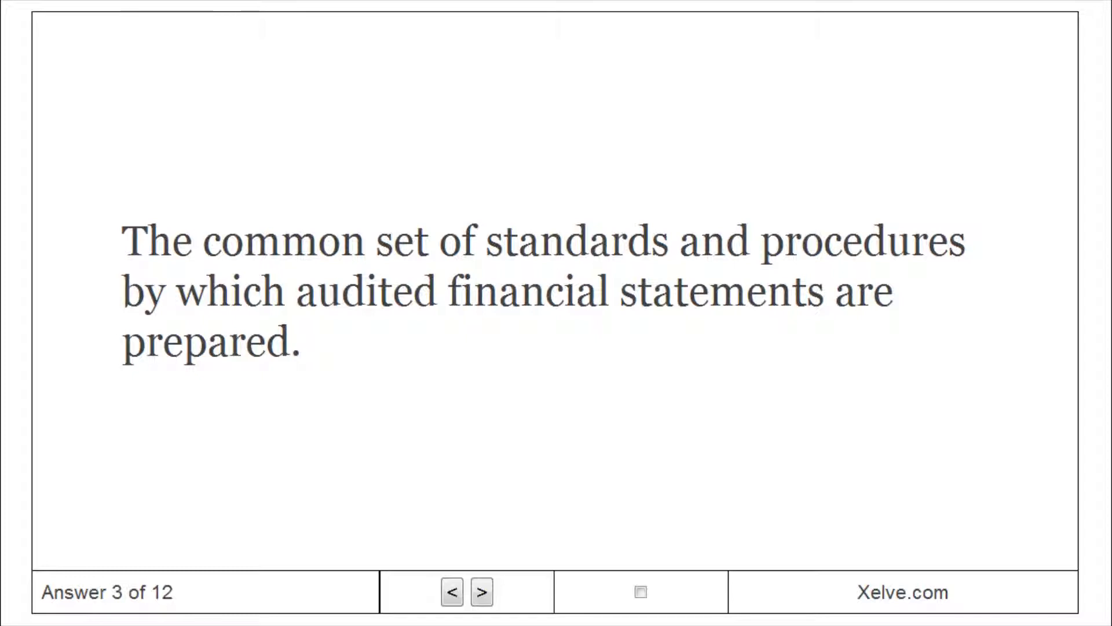
{"action": "left_click", "coordinate": [481, 593]}
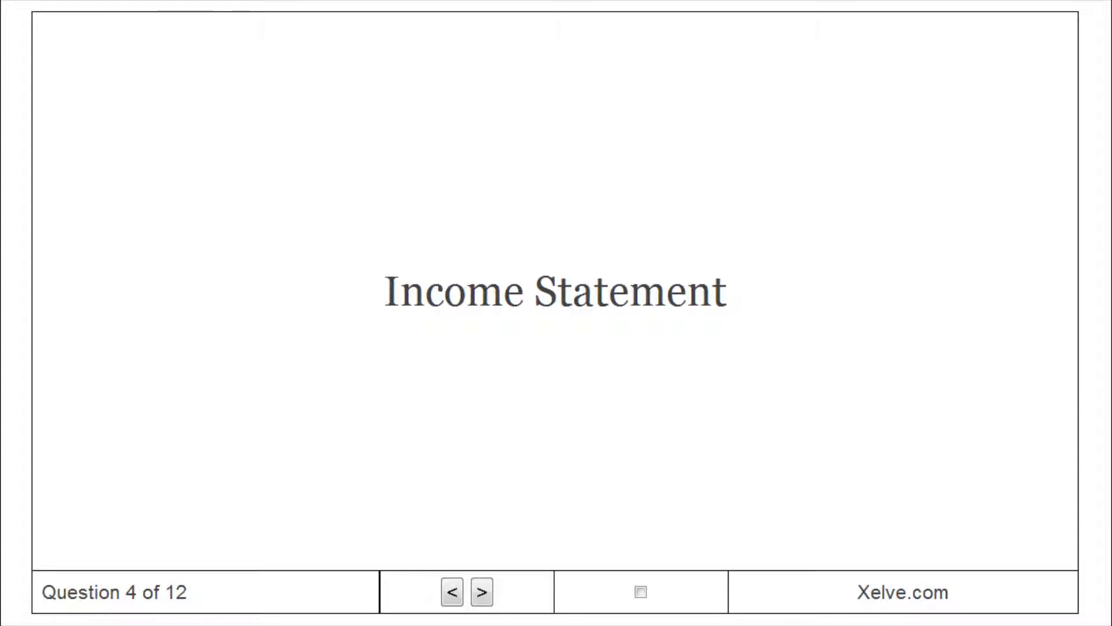
Advance through cards 5 and 6 to card 7's marginal tax rate definition.
{"action": "left_click", "coordinate": [480, 593]}
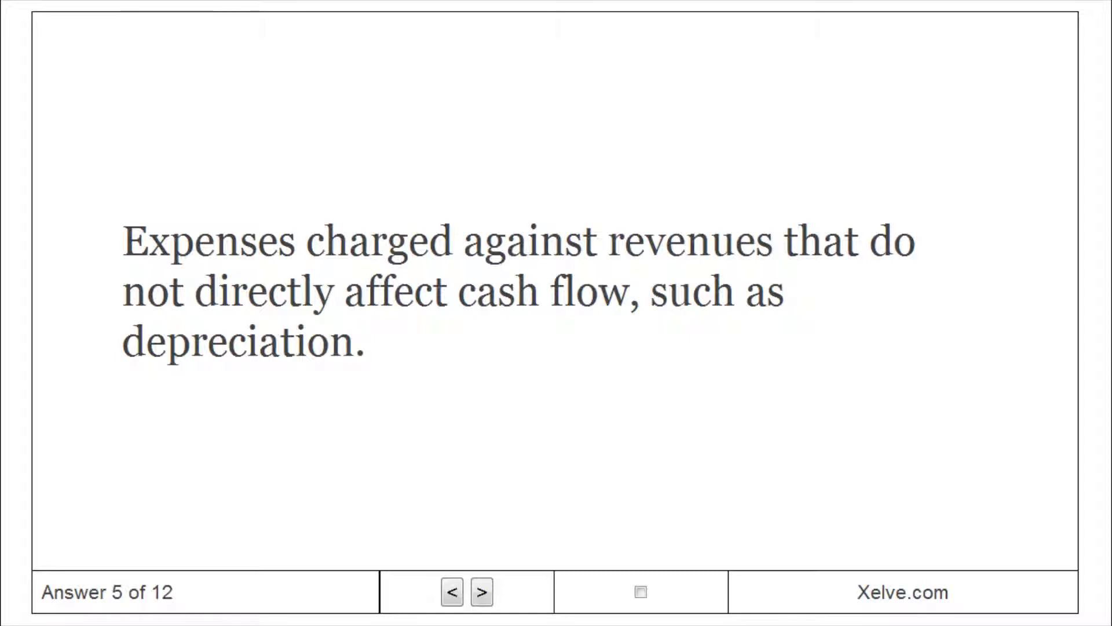
{"action": "left_click", "coordinate": [480, 593]}
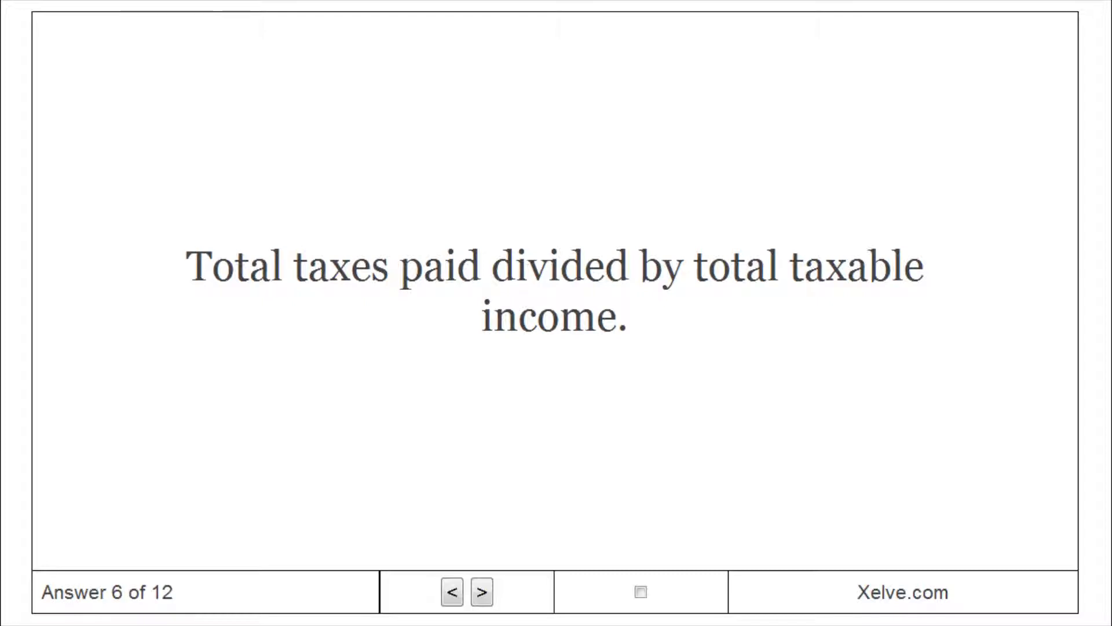
{"action": "left_click", "coordinate": [480, 593]}
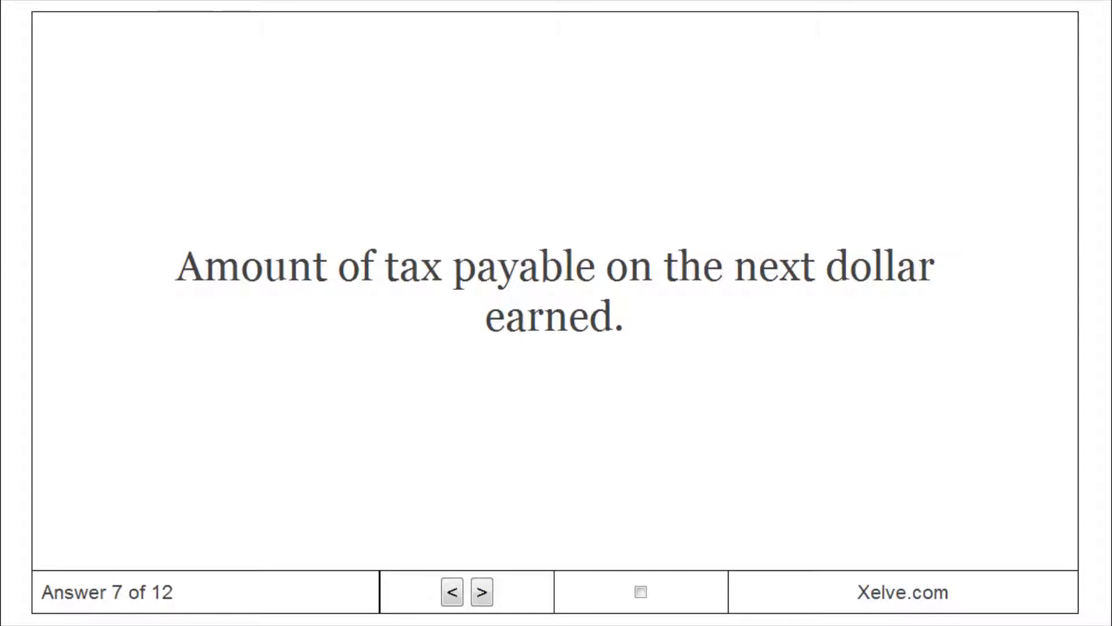
Advance through card 8 to card 9's definition, cash from business activities.
{"action": "left_click", "coordinate": [482, 591]}
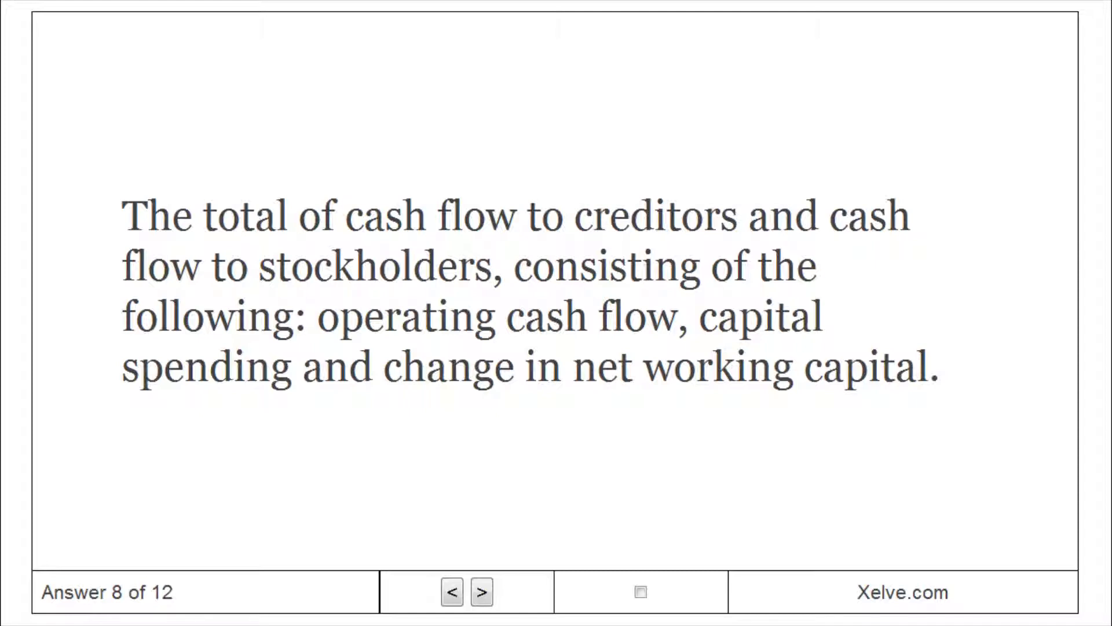
{"action": "left_click", "coordinate": [480, 607]}
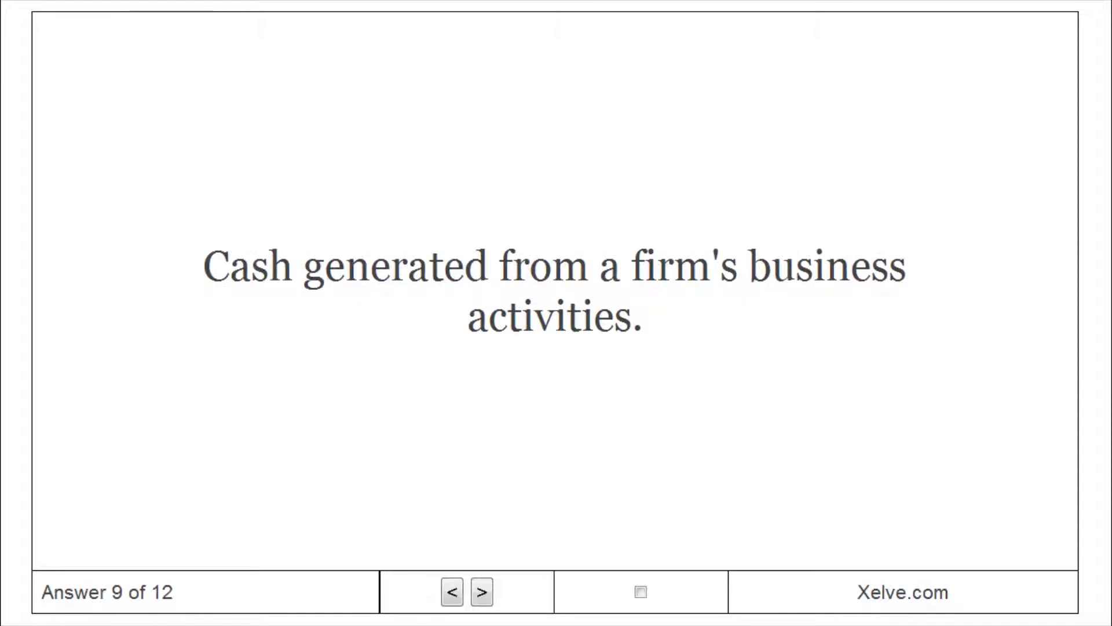
Advance through cards 10 and 11 to question 12, Cash Flow to Stockholders.
{"action": "left_click", "coordinate": [480, 593]}
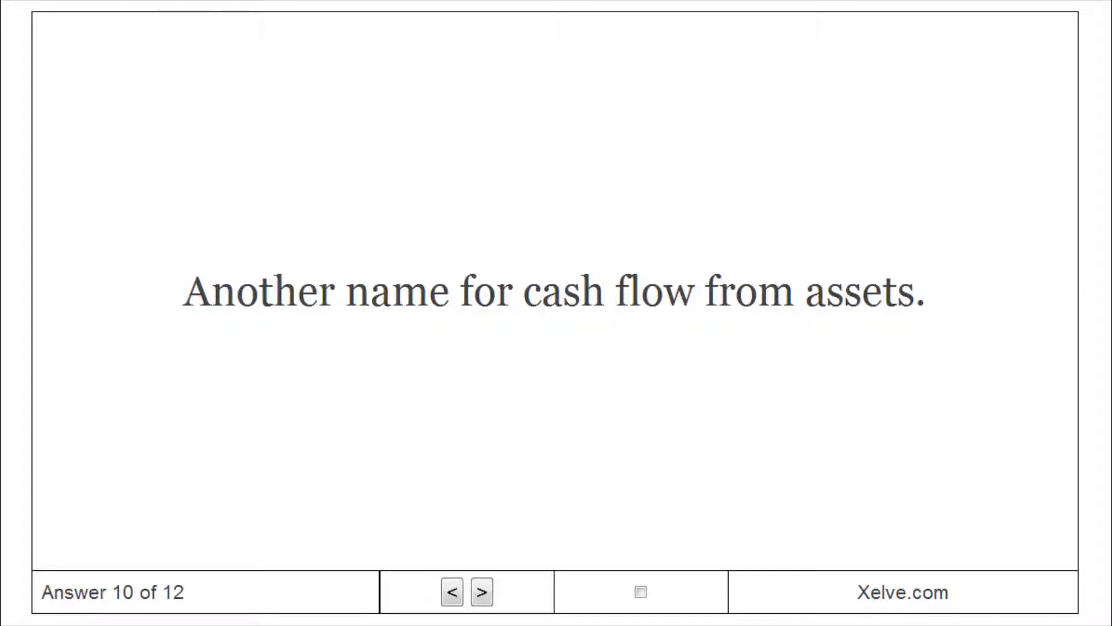
{"action": "left_click", "coordinate": [480, 593]}
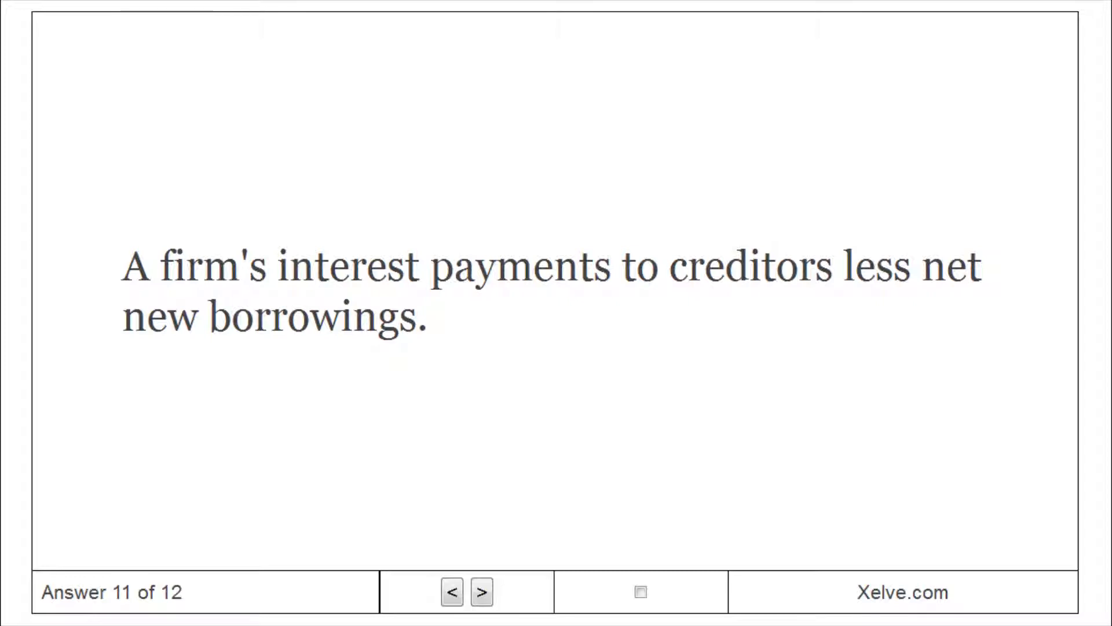
{"action": "left_click", "coordinate": [480, 593]}
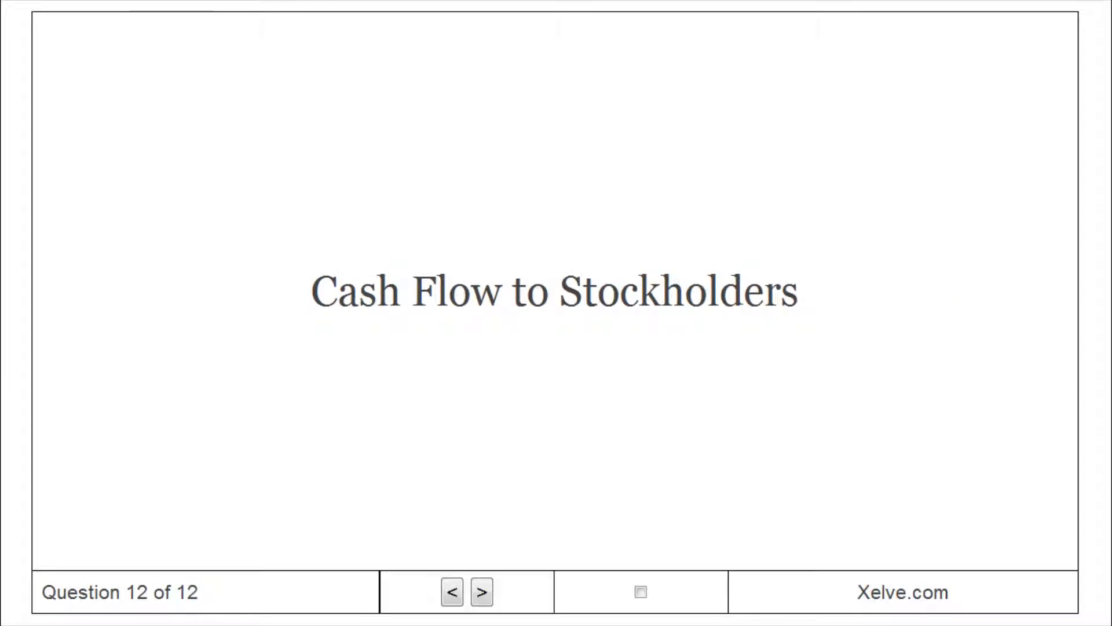